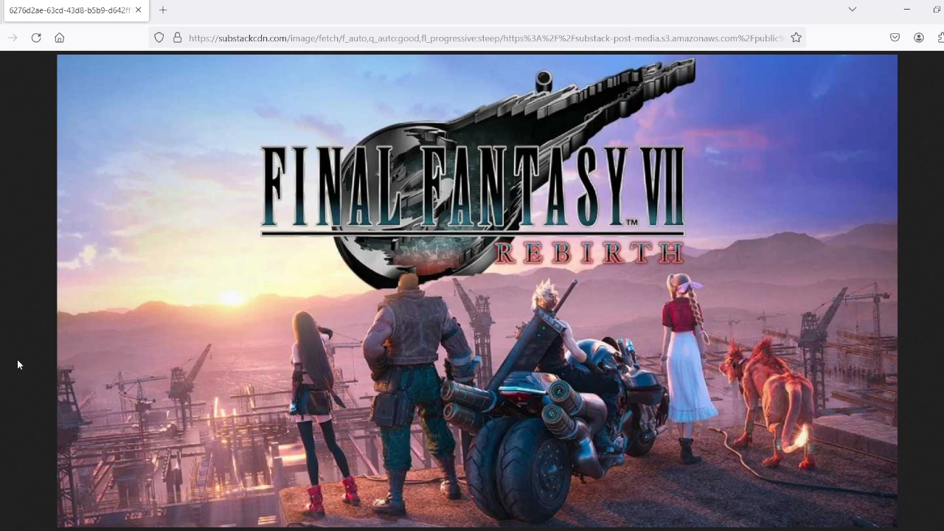
{"action": "mouse_move", "coordinate": [21, 294]}
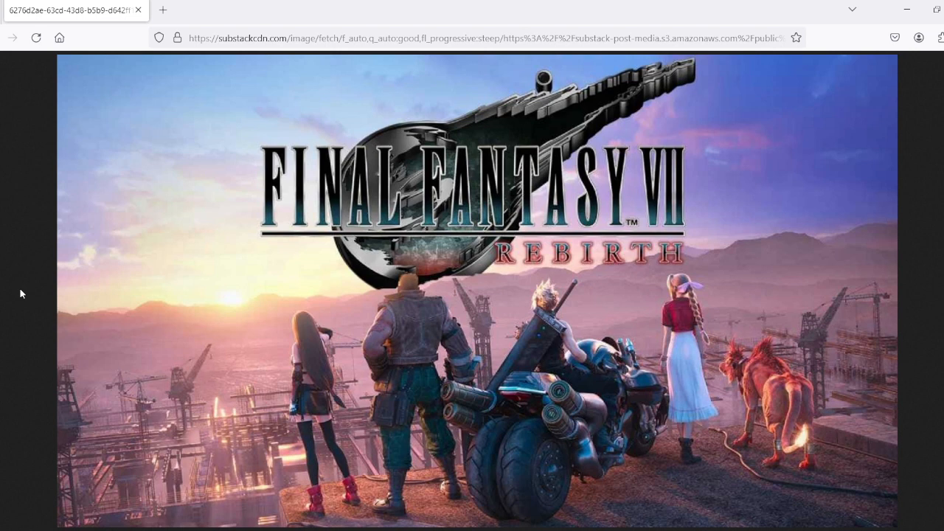
{"action": "mouse_move", "coordinate": [14, 324]}
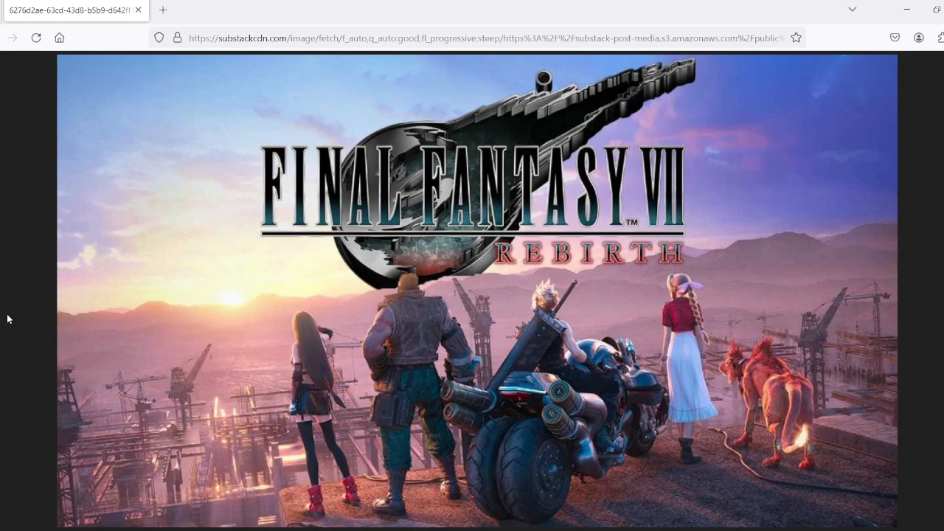
{"action": "mouse_move", "coordinate": [2, 339]}
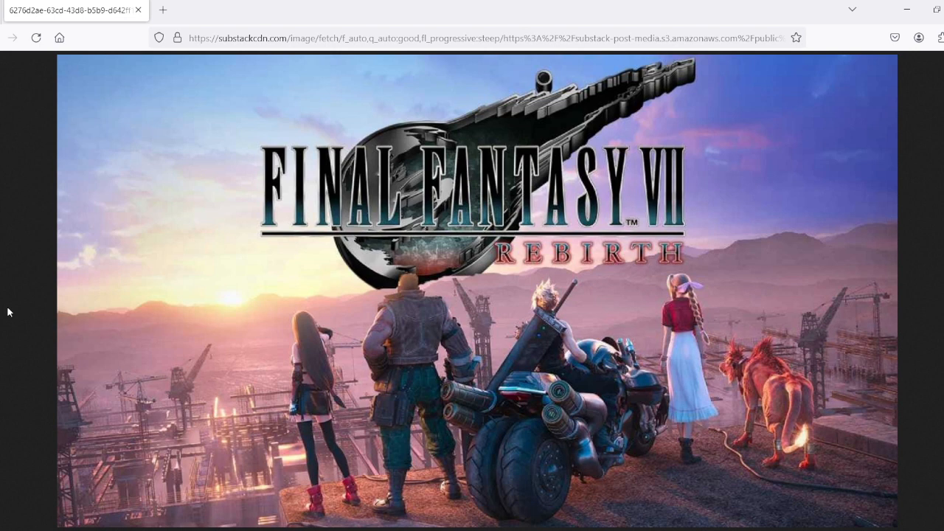
{"action": "mouse_move", "coordinate": [4, 288]}
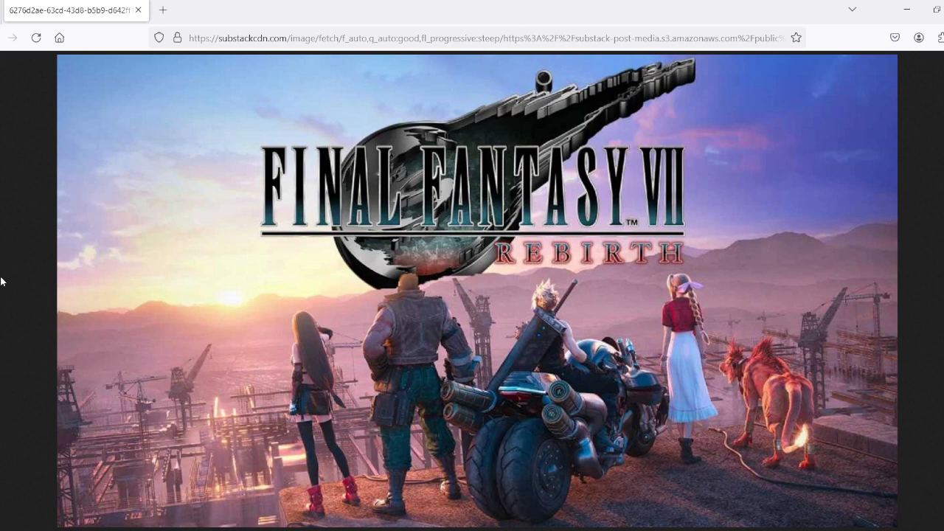
{"action": "mouse_move", "coordinate": [2, 308]}
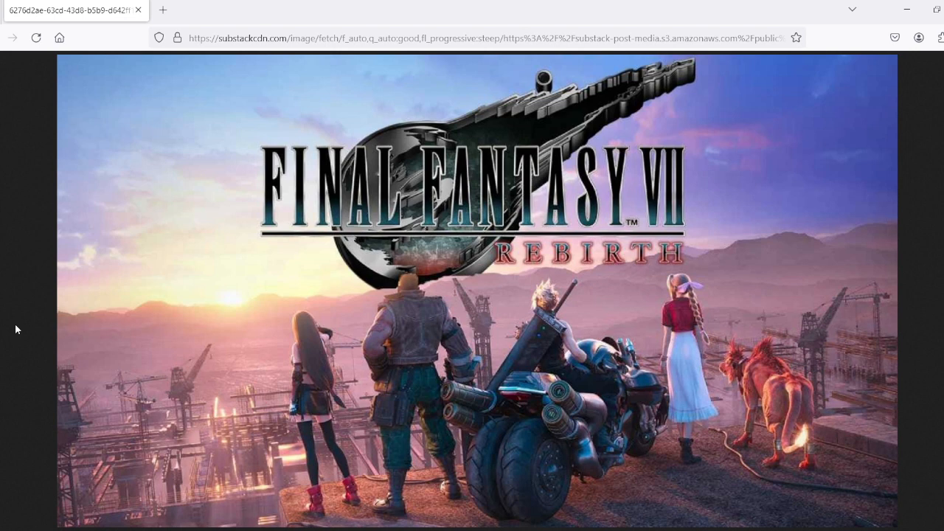
{"action": "mouse_move", "coordinate": [25, 295]}
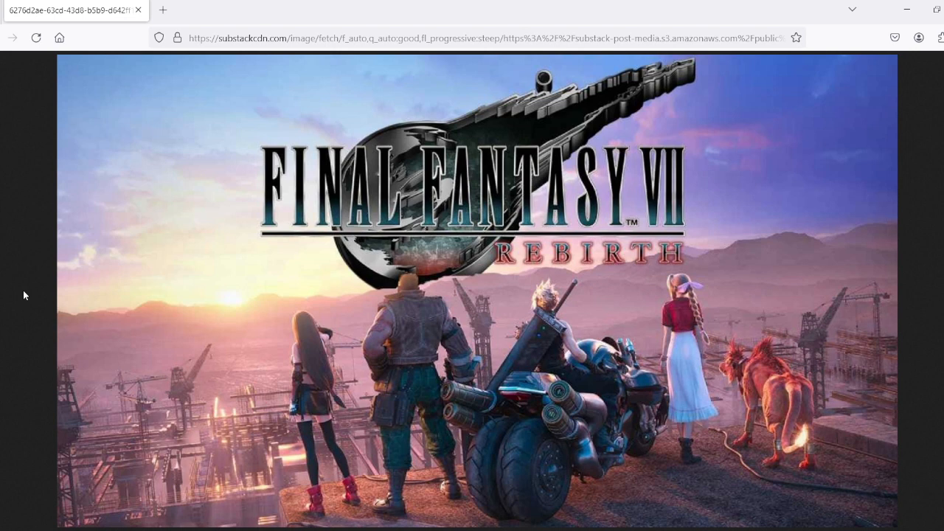
{"action": "mouse_move", "coordinate": [16, 342]}
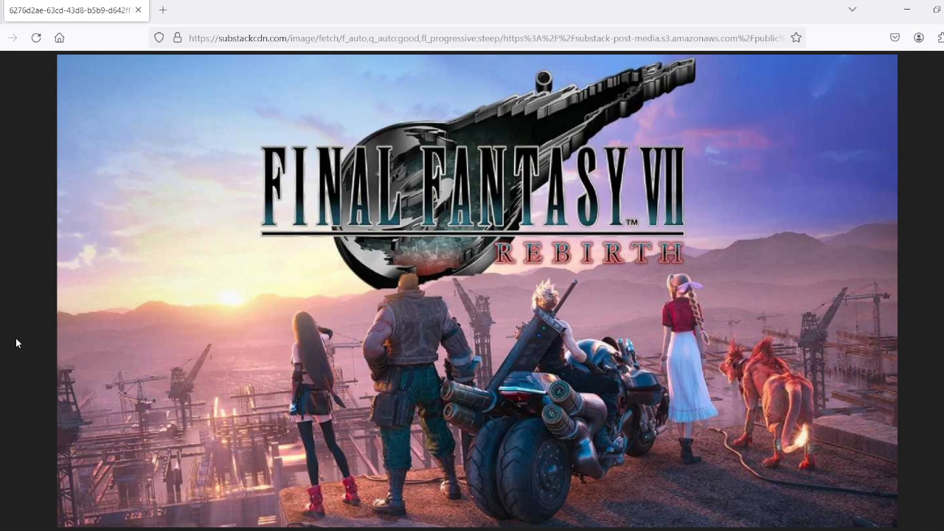
{"action": "mouse_move", "coordinate": [16, 334]}
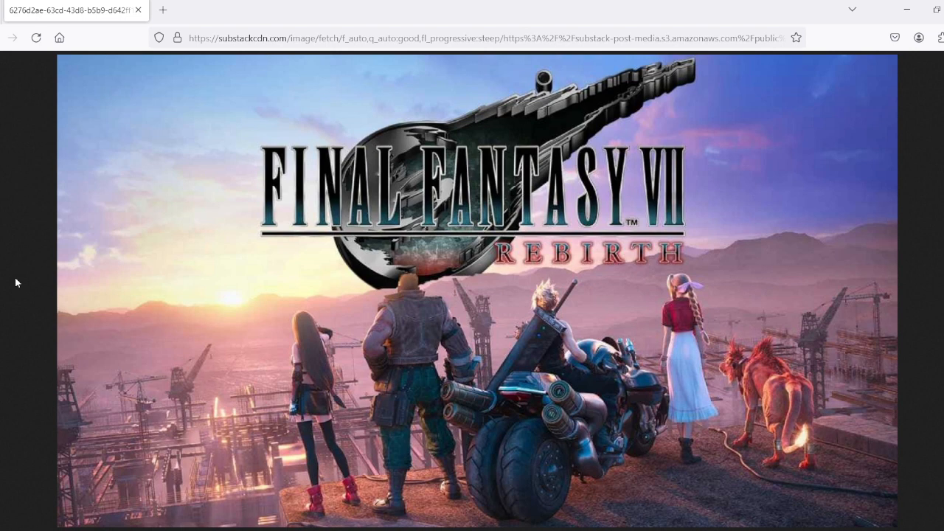
{"action": "mouse_move", "coordinate": [772, 441]}
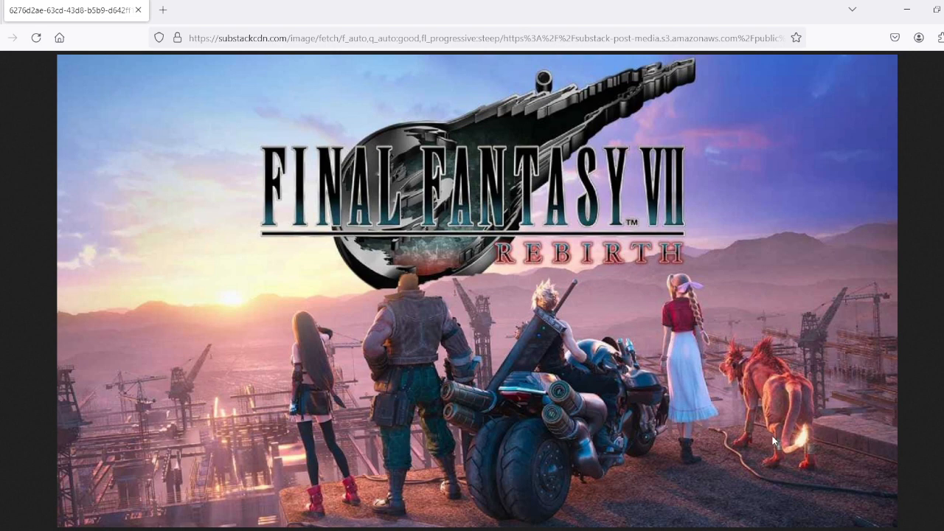
{"action": "mouse_move", "coordinate": [115, 356]}
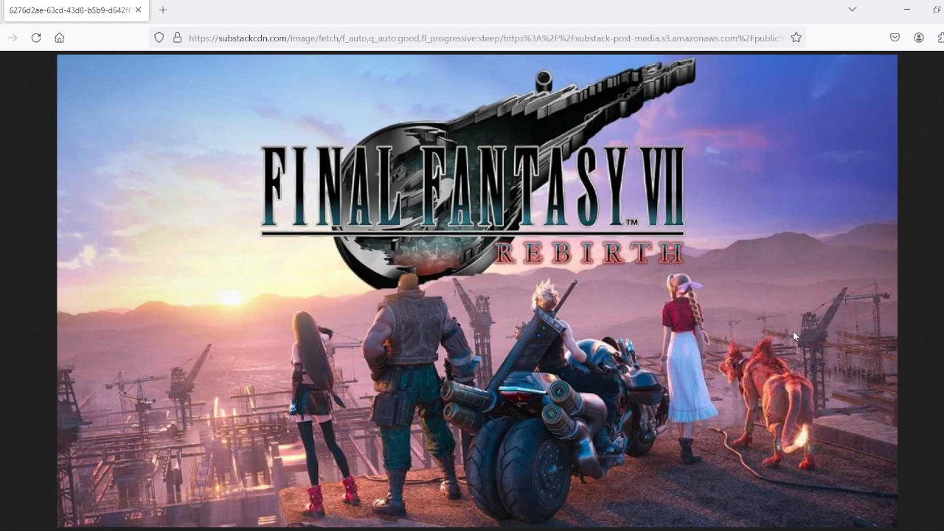
{"action": "mouse_move", "coordinate": [837, 314]}
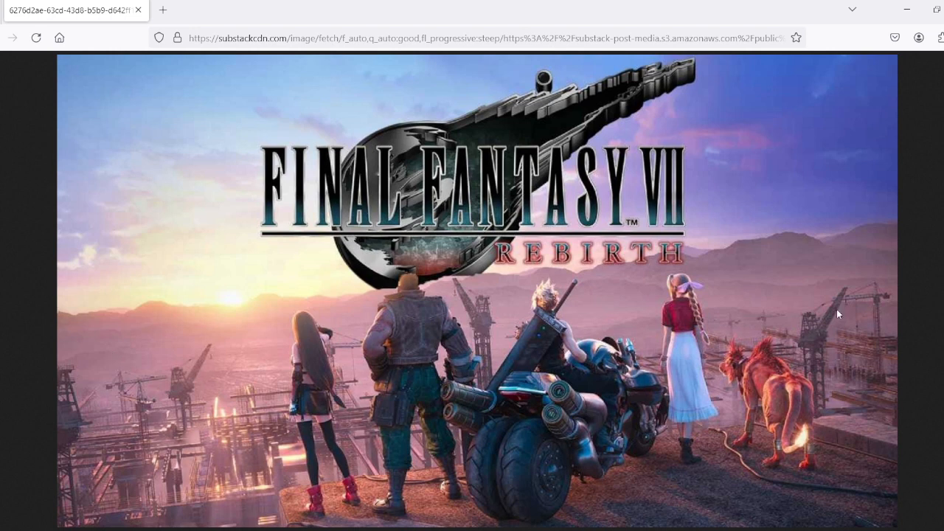
{"action": "mouse_move", "coordinate": [39, 347]}
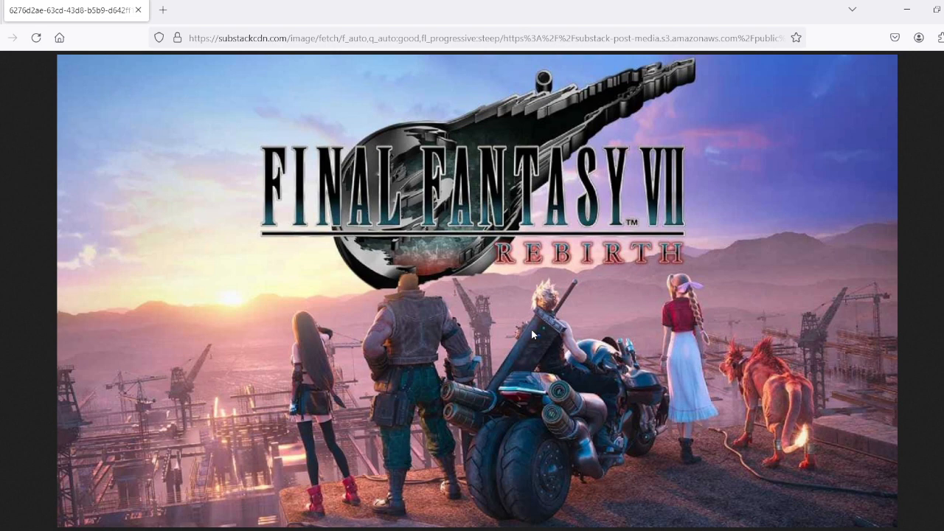
{"action": "mouse_move", "coordinate": [190, 368]}
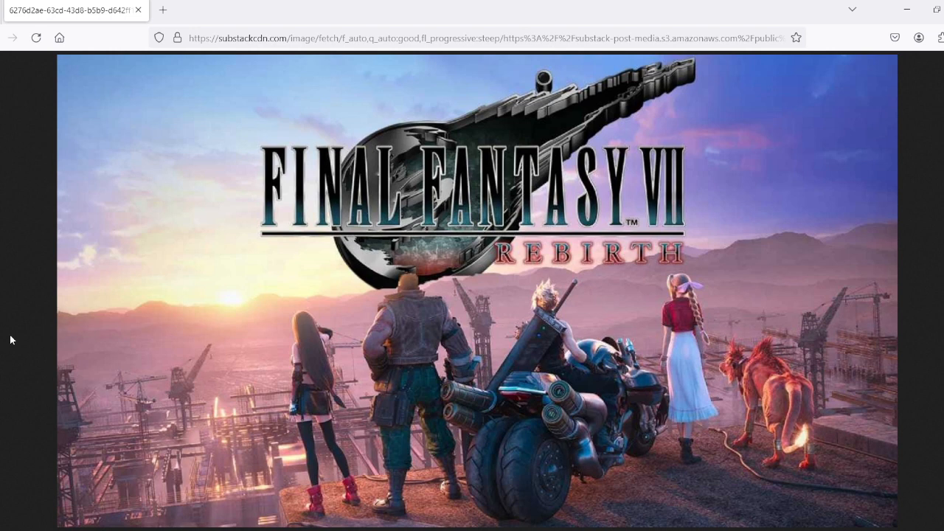
{"action": "mouse_move", "coordinate": [12, 325]}
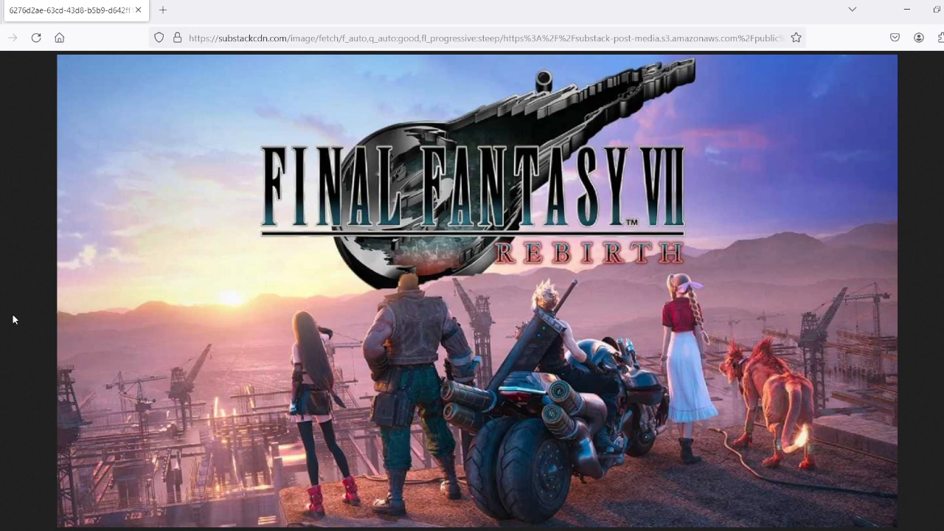
{"action": "mouse_move", "coordinate": [407, 303]}
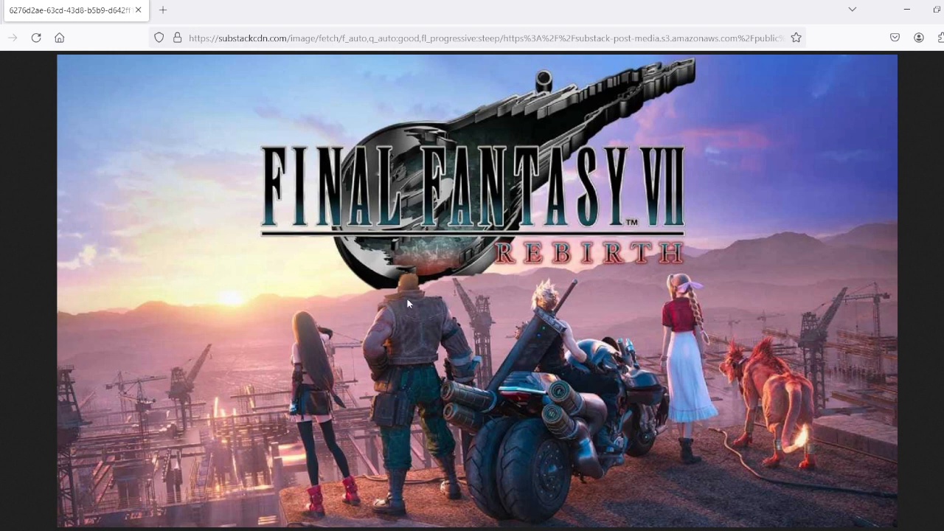
{"action": "mouse_move", "coordinate": [101, 355]}
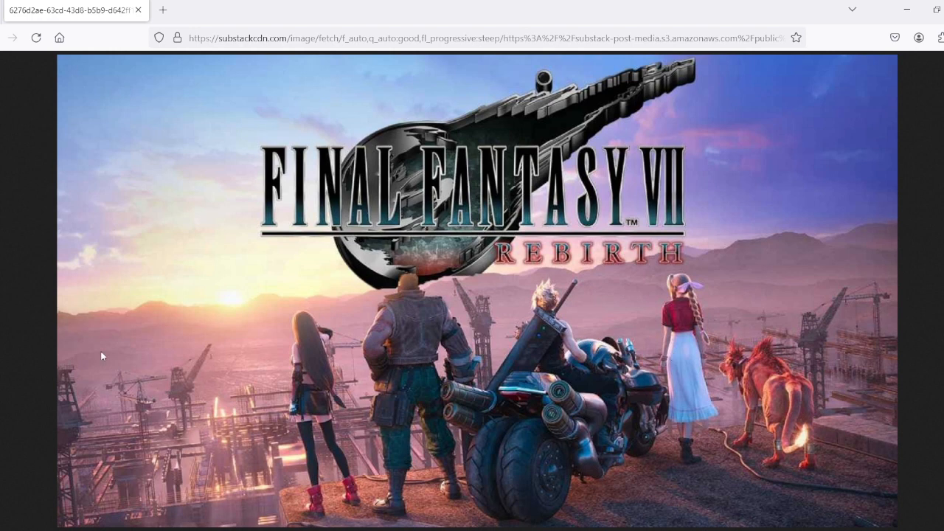
{"action": "mouse_move", "coordinate": [97, 353]}
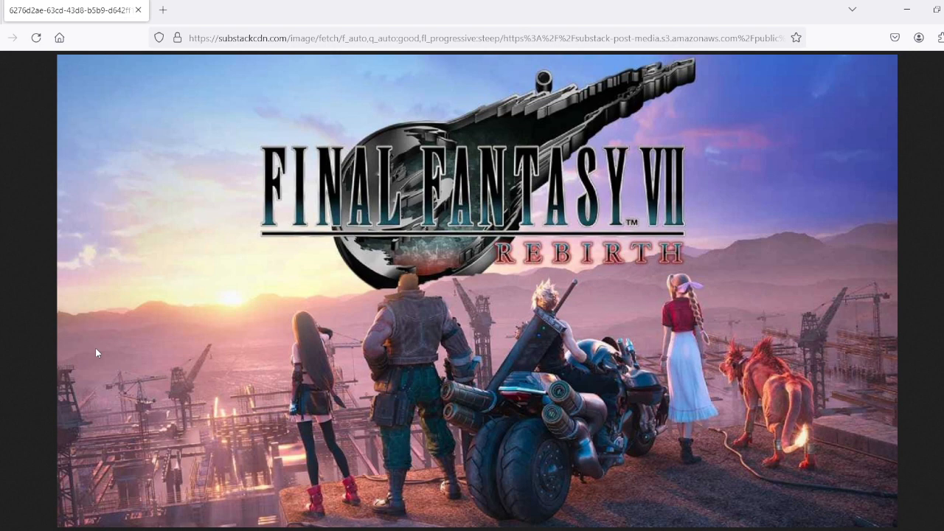
{"action": "mouse_move", "coordinate": [8, 345]}
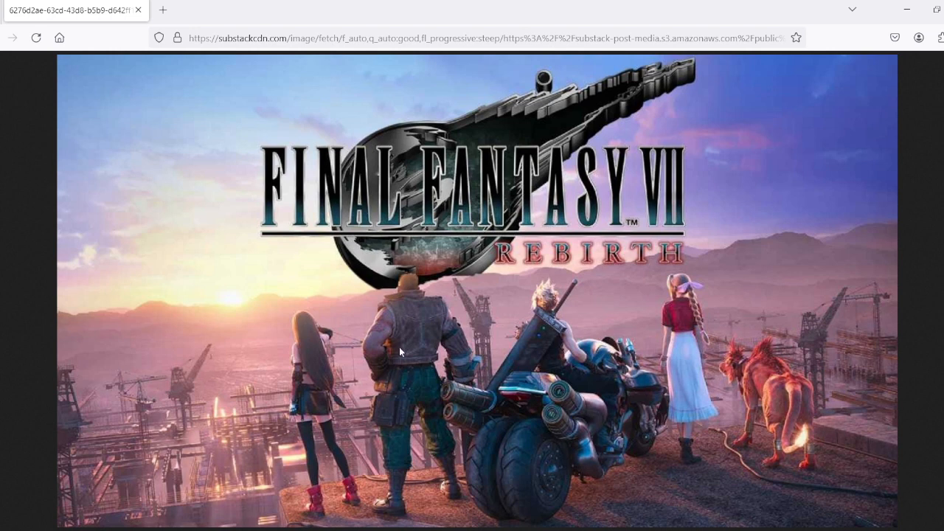
{"action": "mouse_move", "coordinate": [154, 335]}
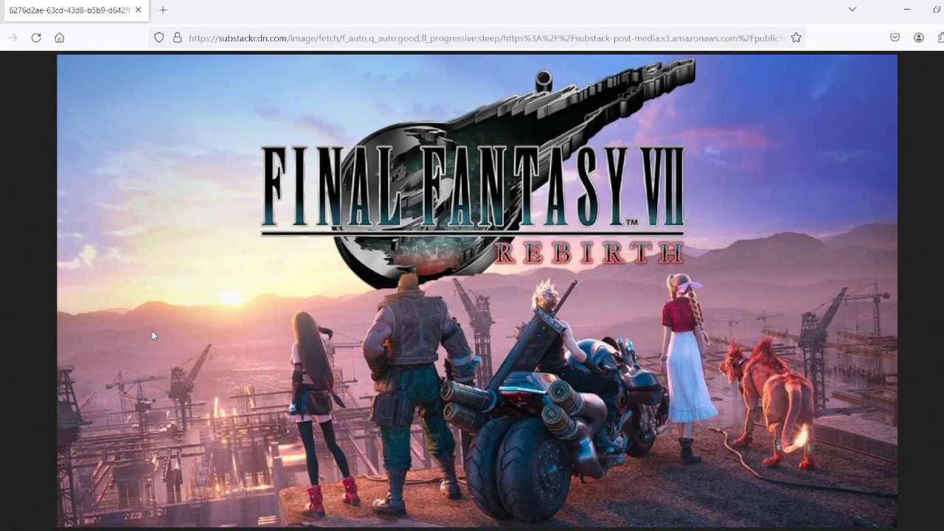
{"action": "mouse_move", "coordinate": [45, 299]}
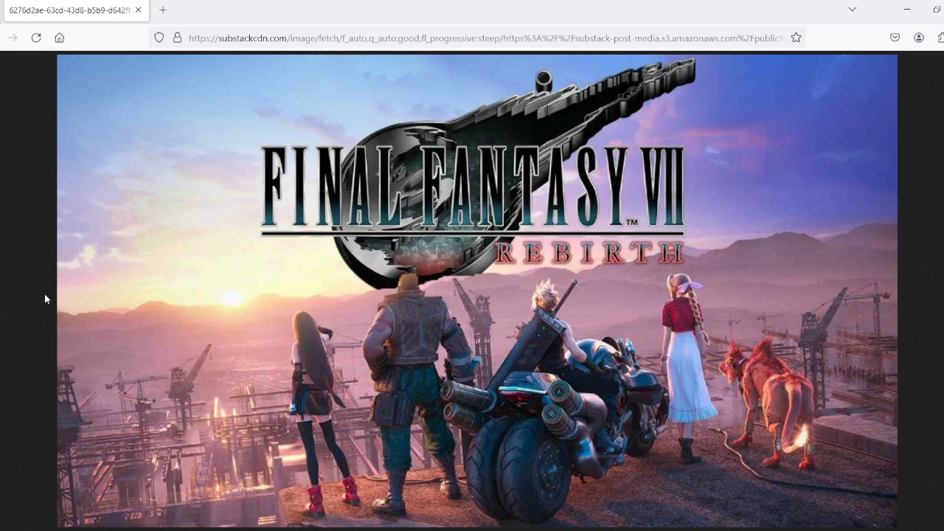
{"action": "mouse_move", "coordinate": [678, 406]}
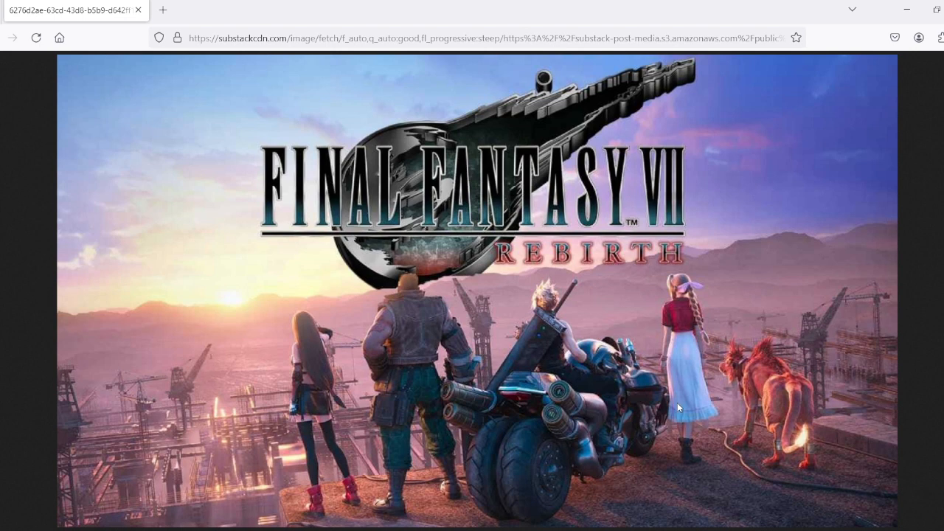
{"action": "mouse_move", "coordinate": [79, 326]}
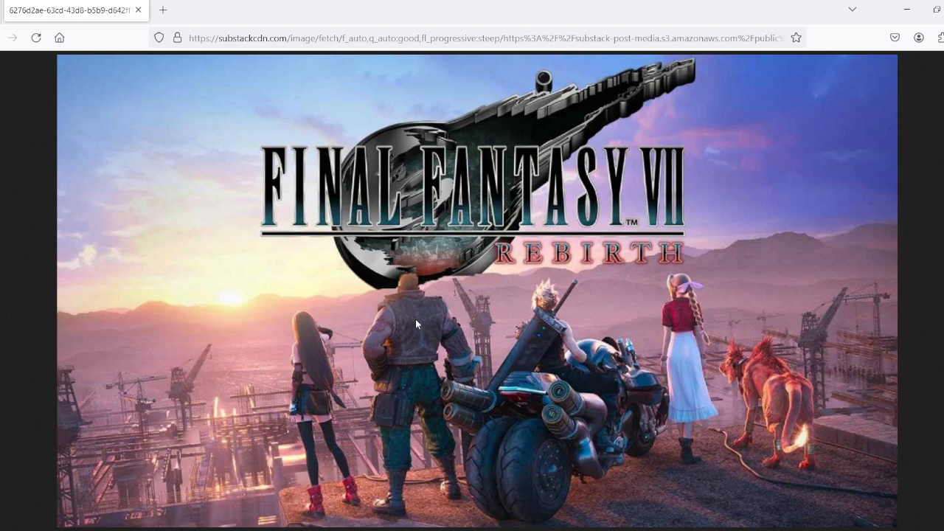
{"action": "mouse_move", "coordinate": [209, 229]}
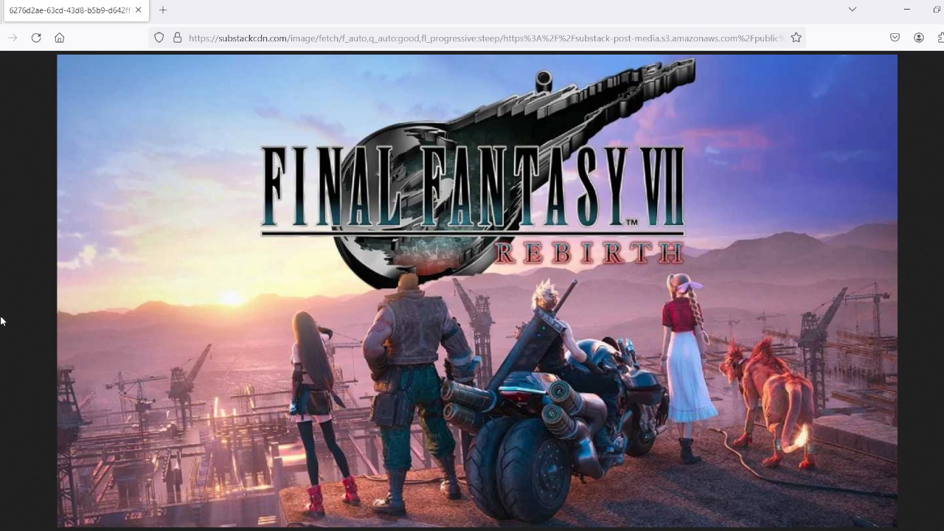
{"action": "mouse_move", "coordinate": [168, 208]}
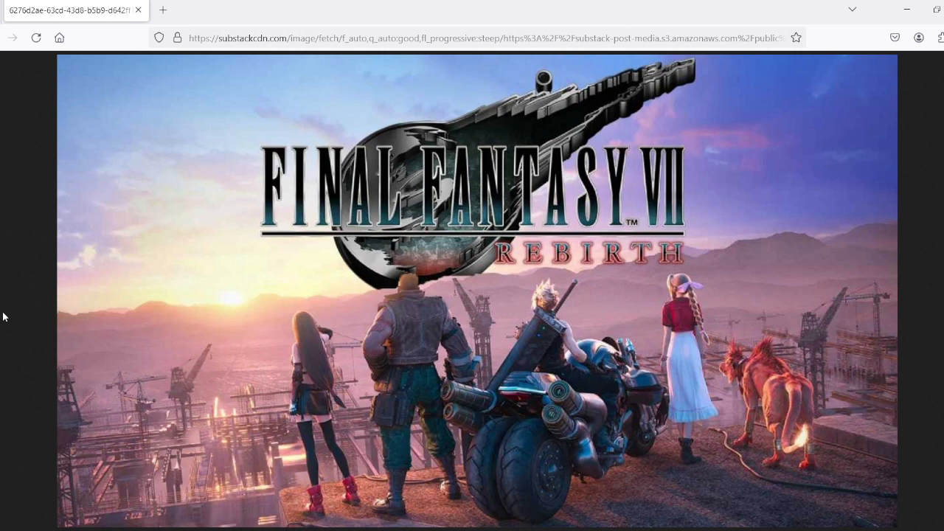
{"action": "mouse_move", "coordinate": [16, 310]}
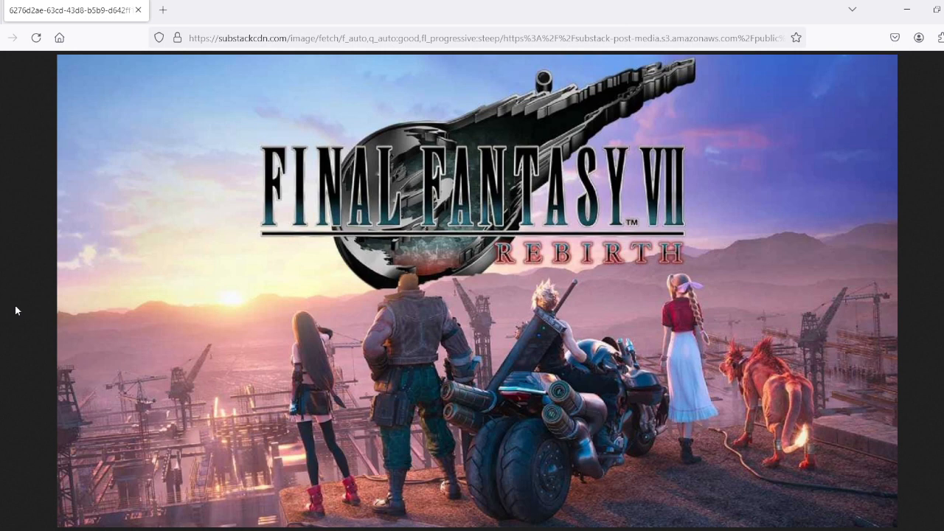
{"action": "mouse_move", "coordinate": [238, 211]}
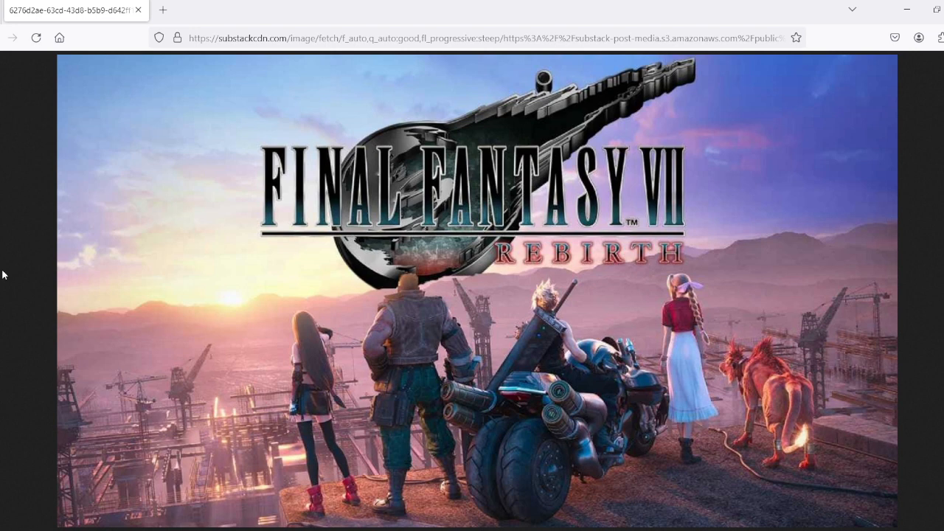
{"action": "mouse_move", "coordinate": [733, 140]}
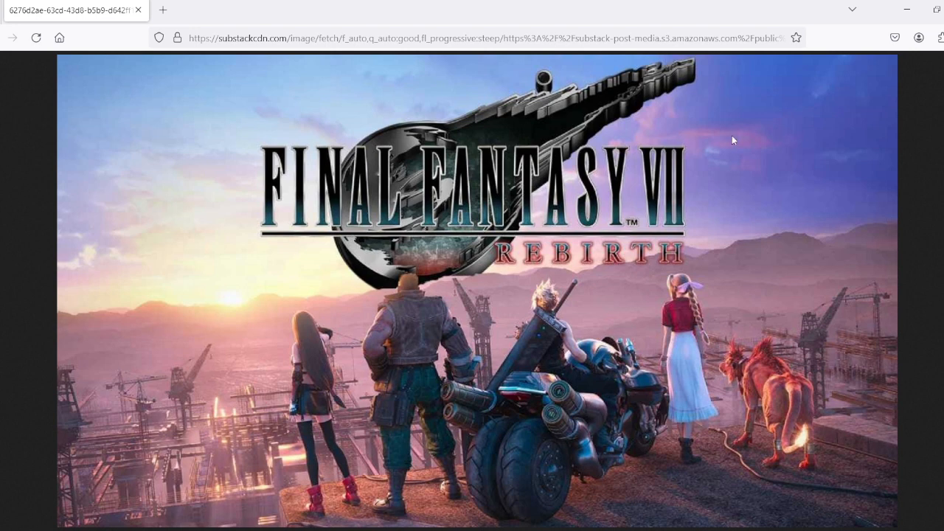
{"action": "mouse_move", "coordinate": [37, 263]}
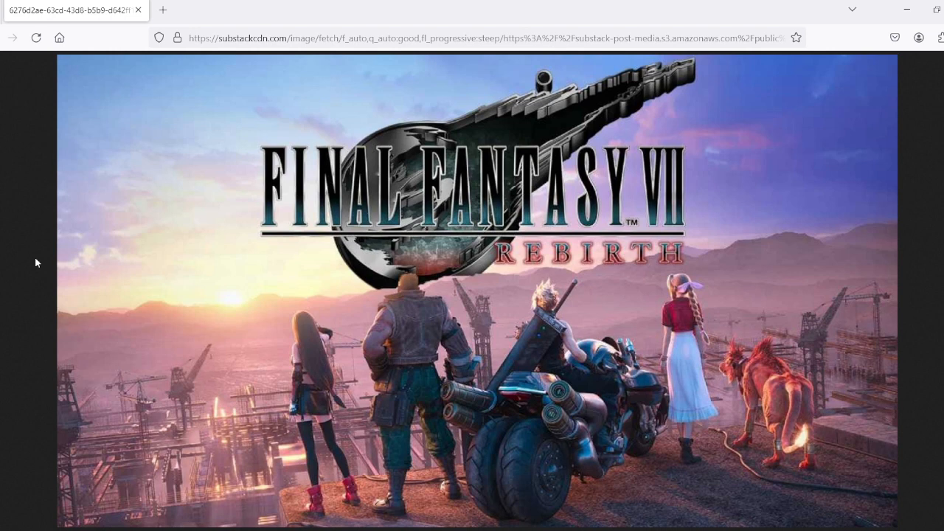
{"action": "mouse_move", "coordinate": [19, 305]}
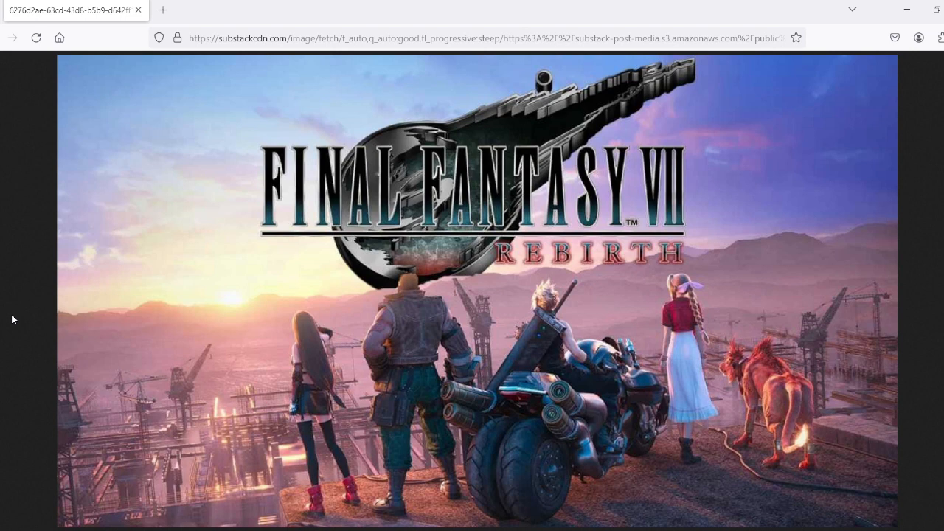
{"action": "mouse_move", "coordinate": [2, 321]}
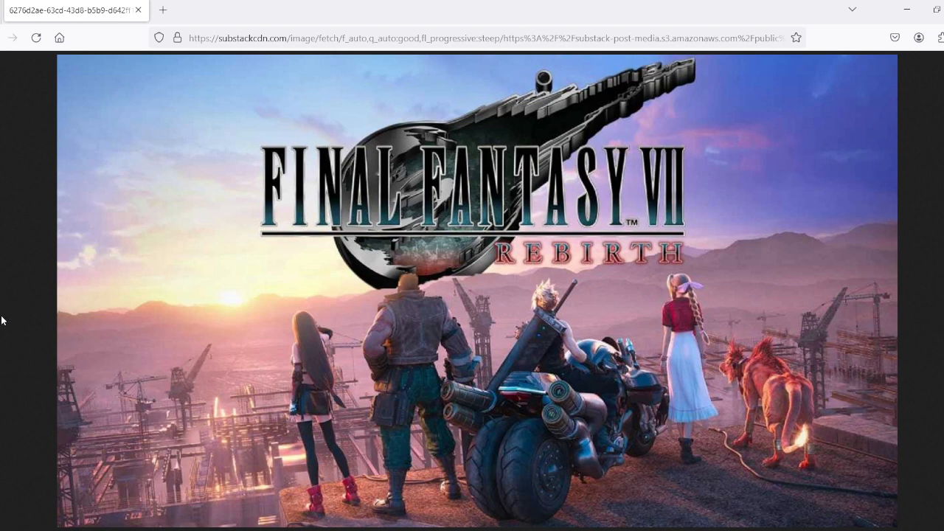
{"action": "mouse_move", "coordinate": [12, 282]}
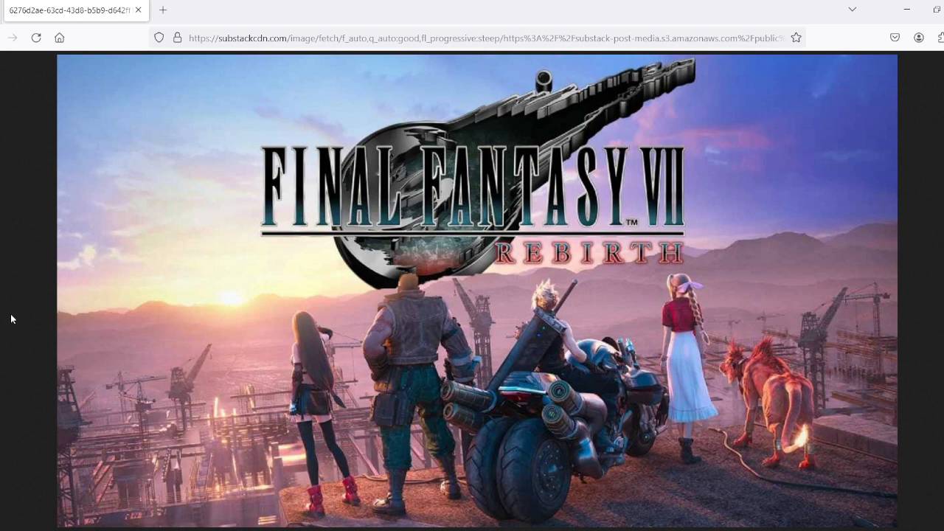
{"action": "mouse_move", "coordinate": [29, 283]}
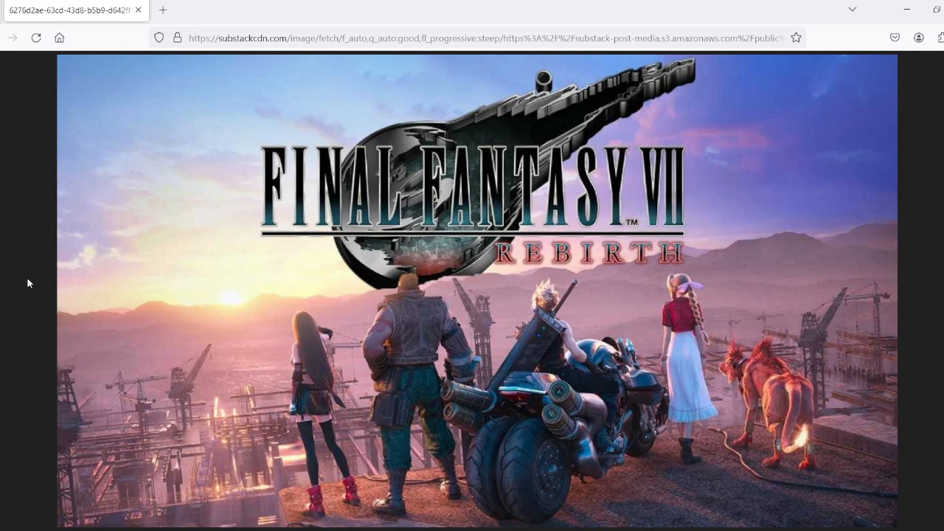
{"action": "mouse_move", "coordinate": [21, 281]}
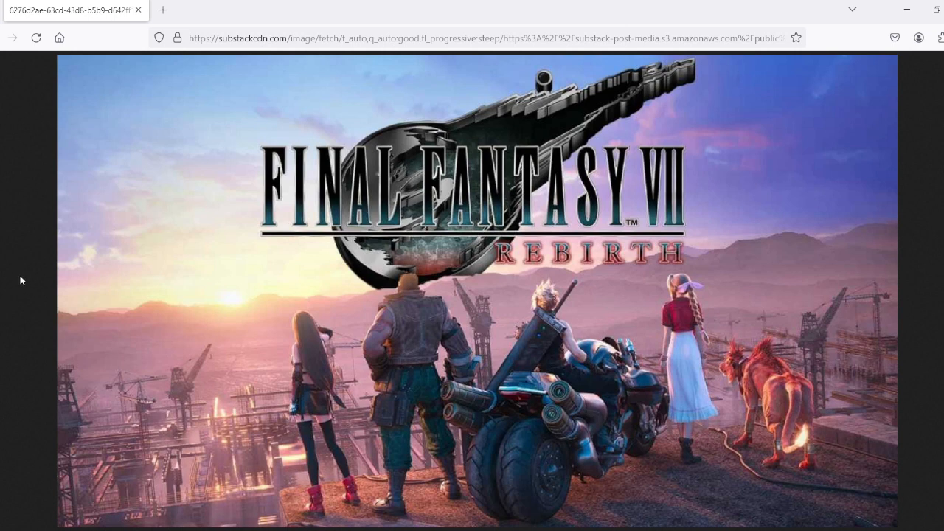
{"action": "mouse_move", "coordinate": [24, 292]}
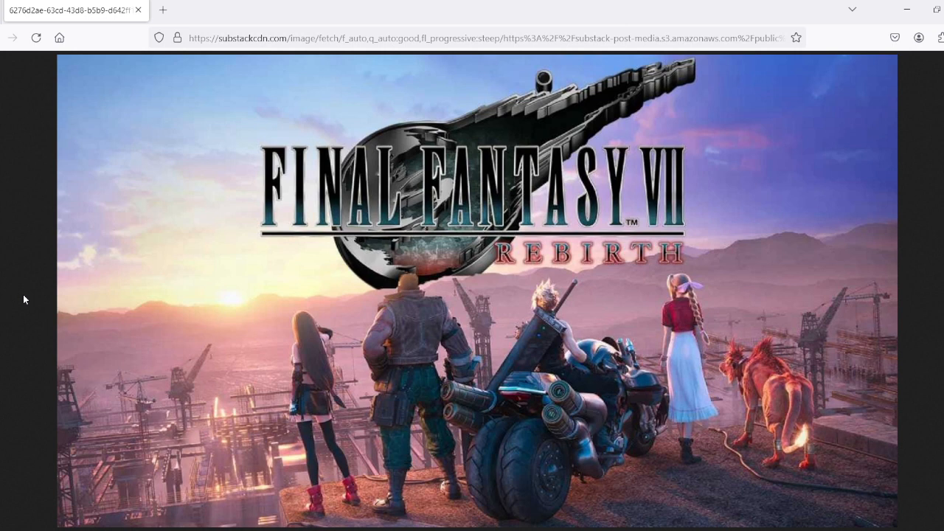
{"action": "mouse_move", "coordinate": [8, 252]}
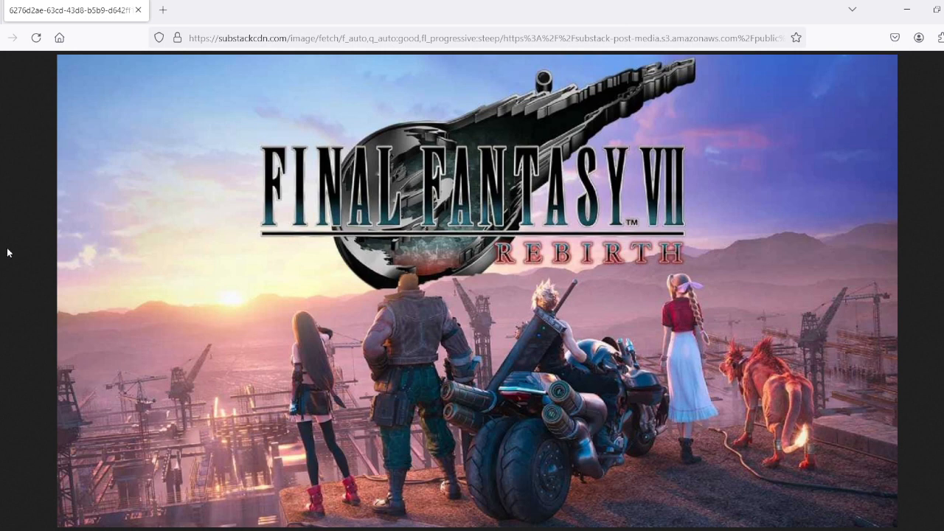
{"action": "mouse_move", "coordinate": [11, 283]}
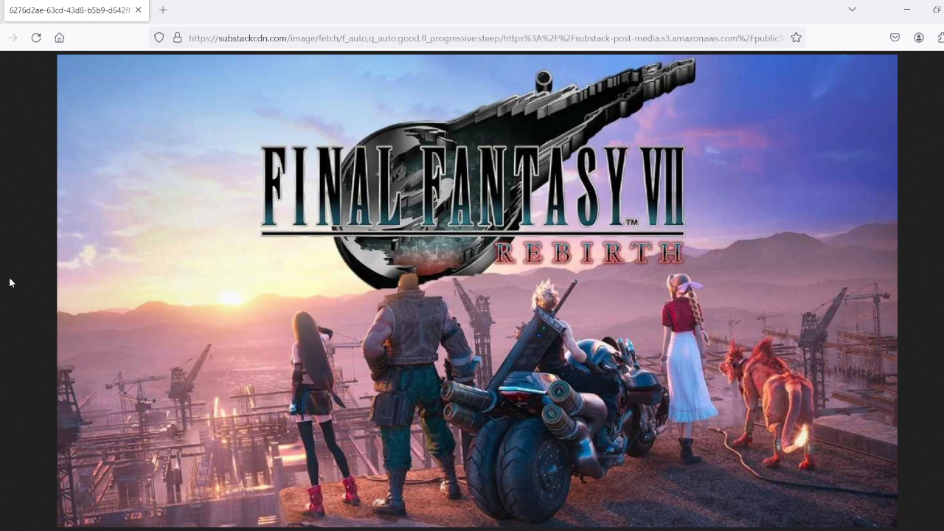
{"action": "mouse_move", "coordinate": [275, 268]}
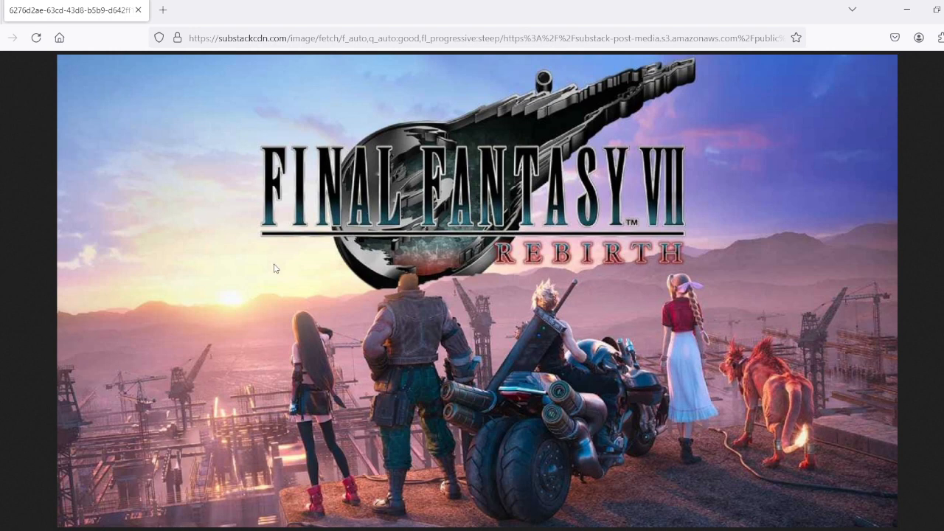
{"action": "mouse_move", "coordinate": [13, 308]}
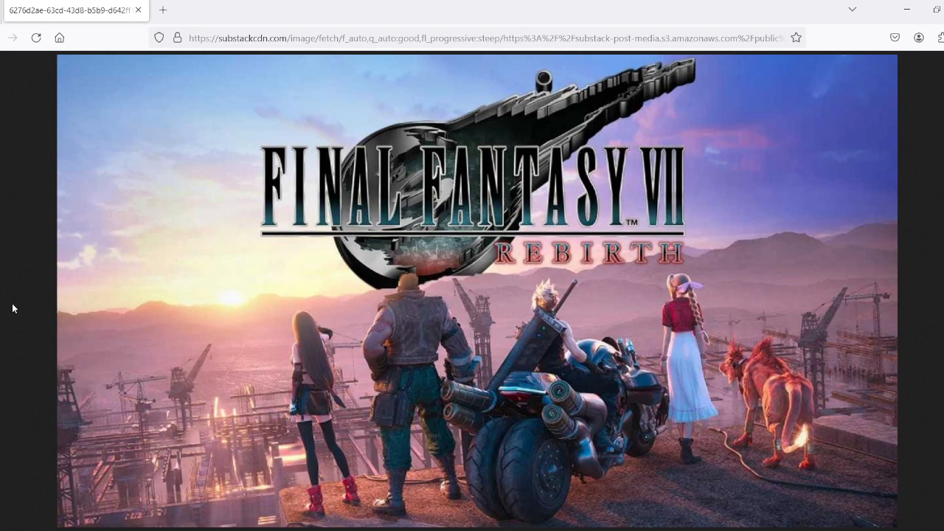
{"action": "mouse_move", "coordinate": [18, 328]}
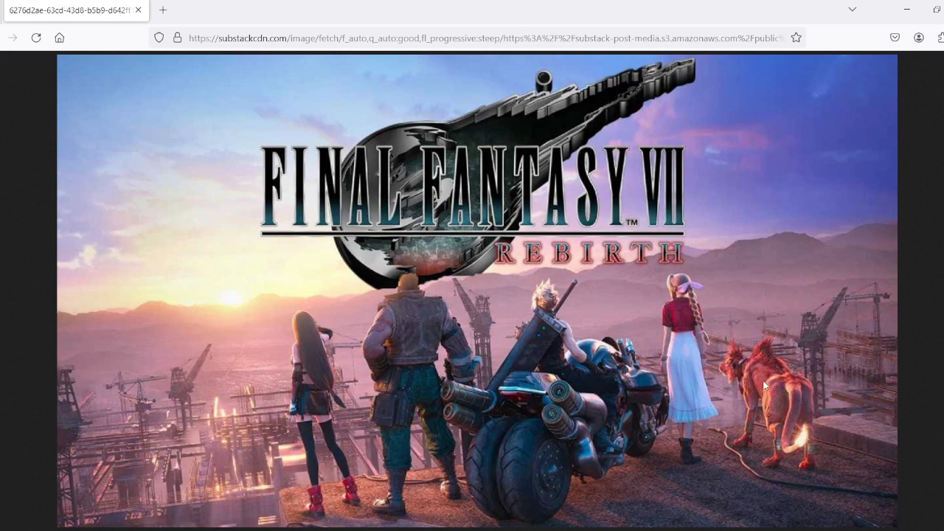
{"action": "mouse_move", "coordinate": [292, 310]}
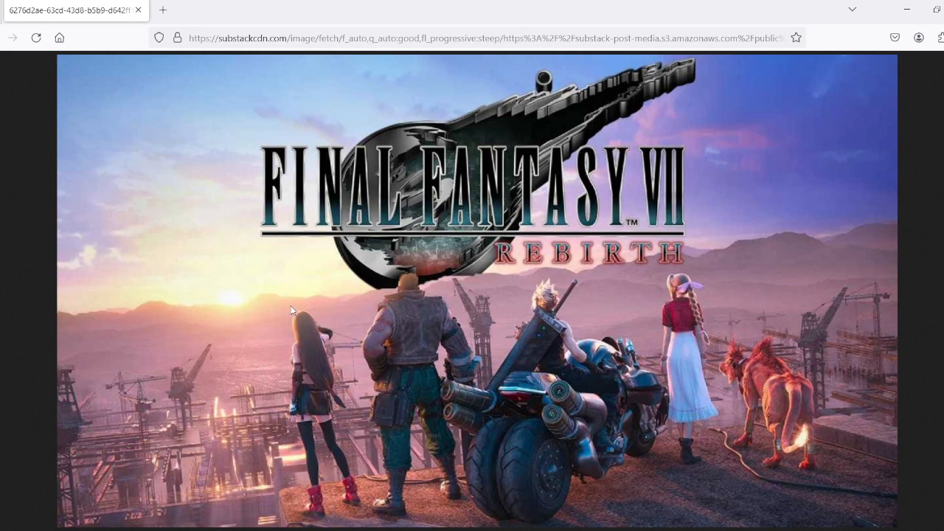